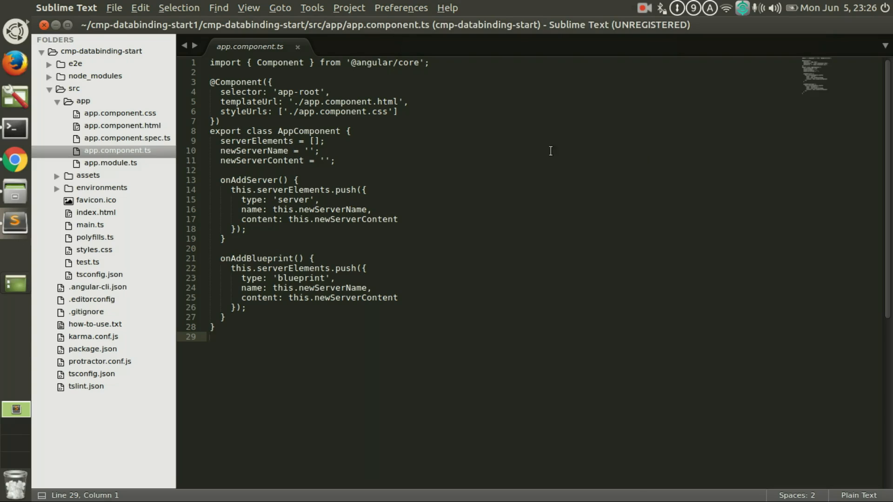
{"action": "mouse_move", "coordinate": [287, 229]}
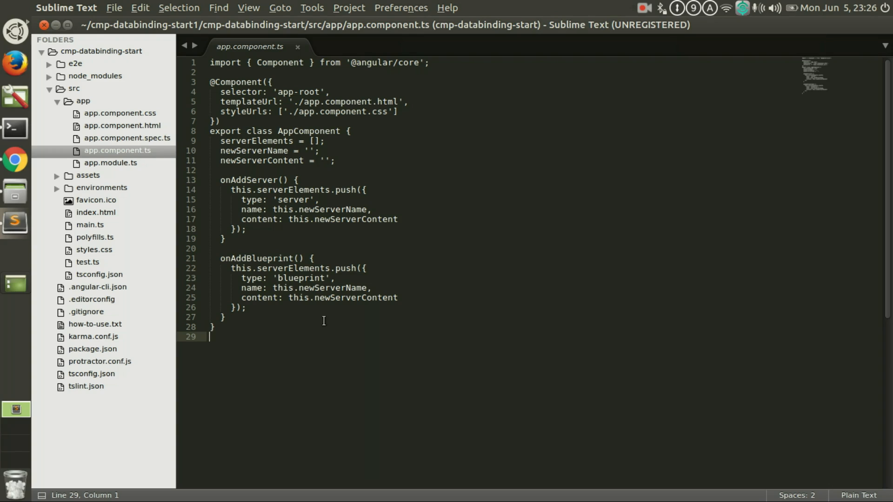
{"action": "mouse_move", "coordinate": [13, 221]}
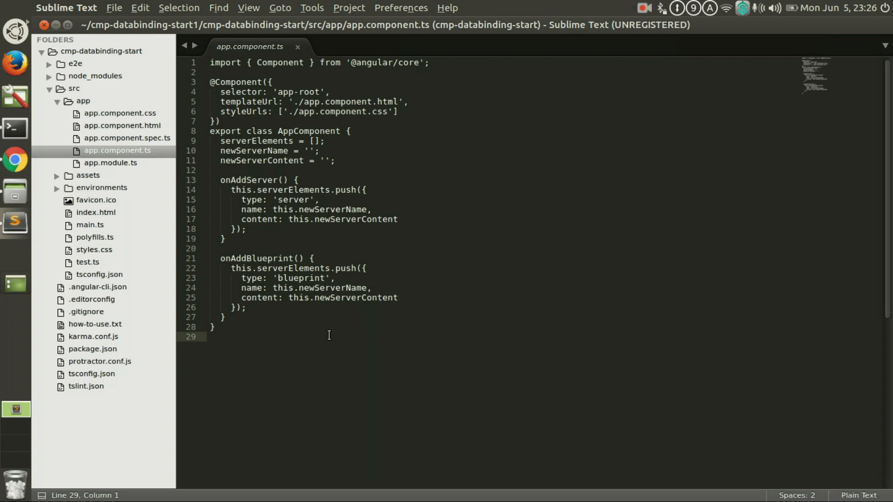
Step: Open the Installation instructions page on packagecontrol.io in Chrome
{"action": "left_click", "coordinate": [401, 8]}
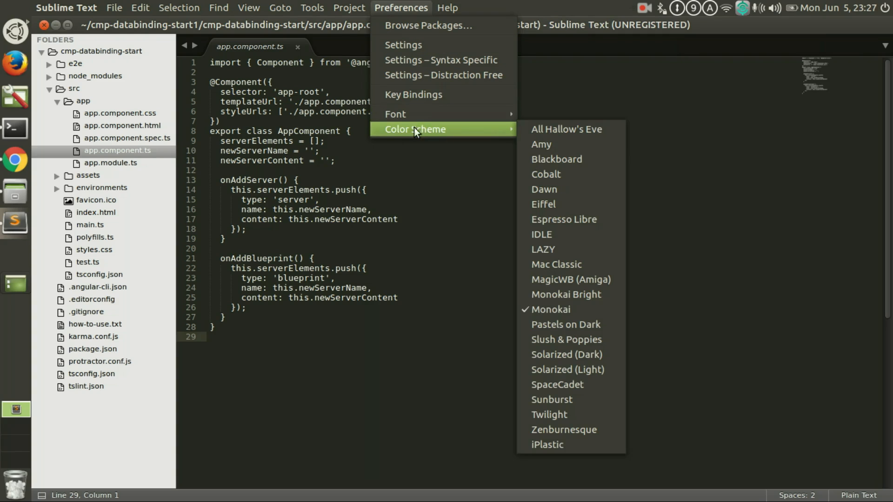
{"action": "mouse_move", "coordinate": [452, 140]}
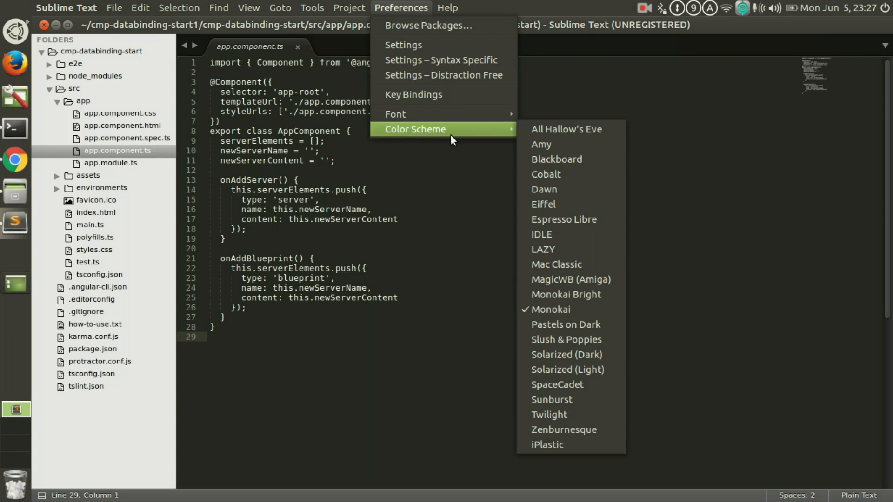
{"action": "mouse_move", "coordinate": [469, 224]}
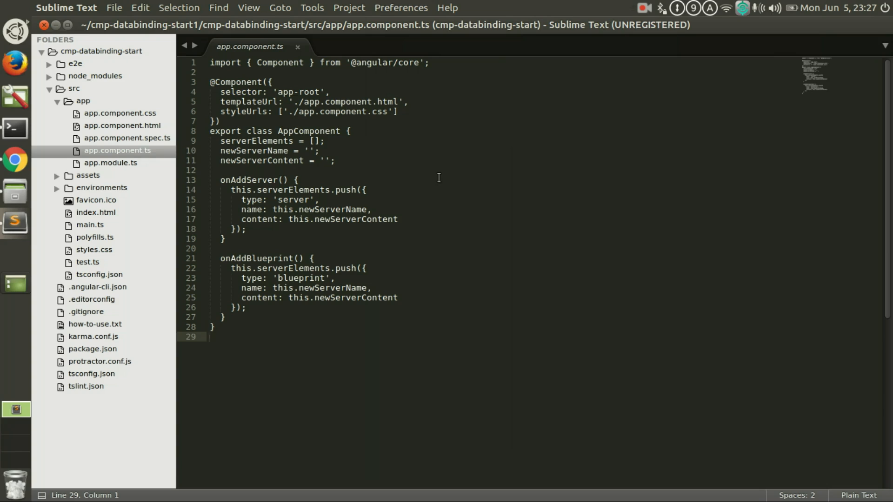
{"action": "left_click", "coordinate": [209, 336]}
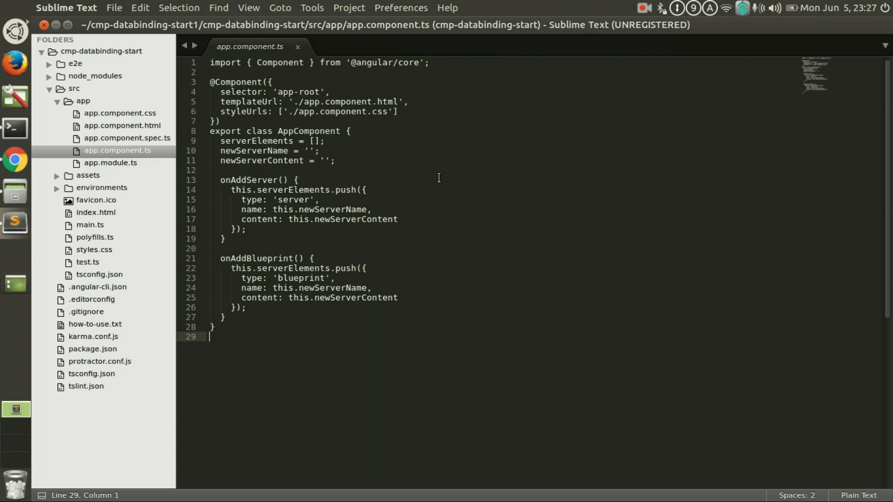
{"action": "mouse_move", "coordinate": [40, 172]}
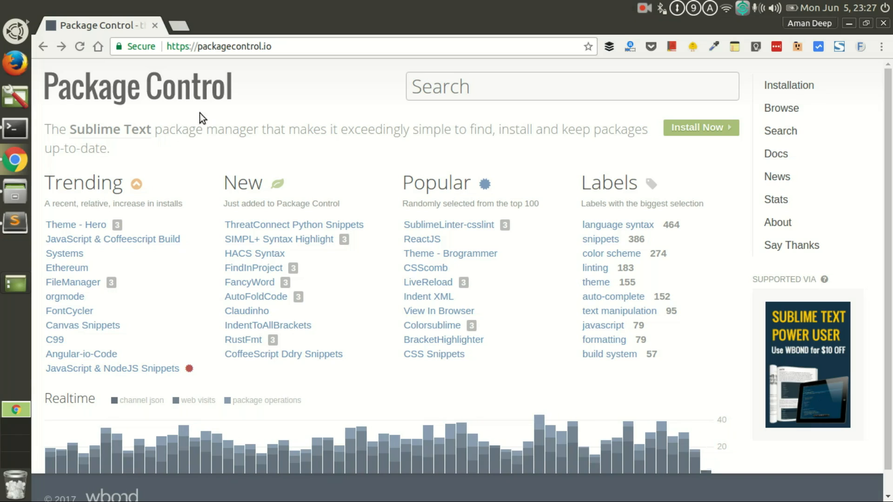
{"action": "mouse_move", "coordinate": [284, 47]}
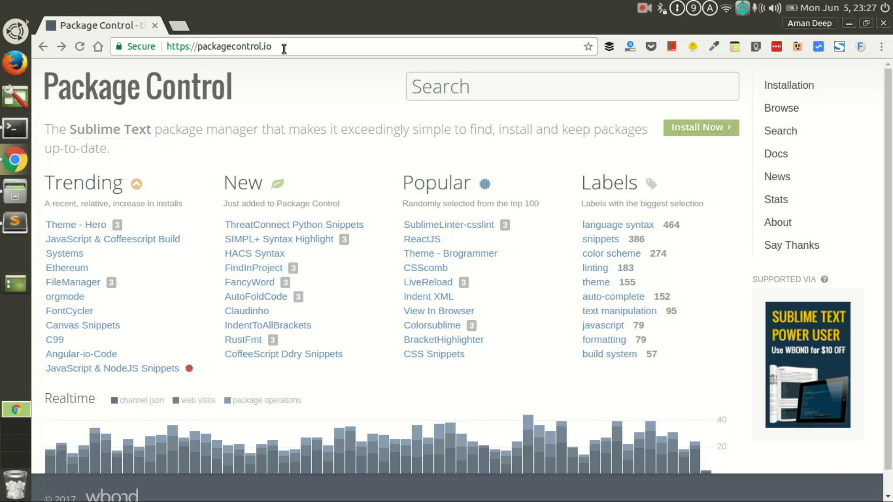
{"action": "mouse_move", "coordinate": [788, 85]}
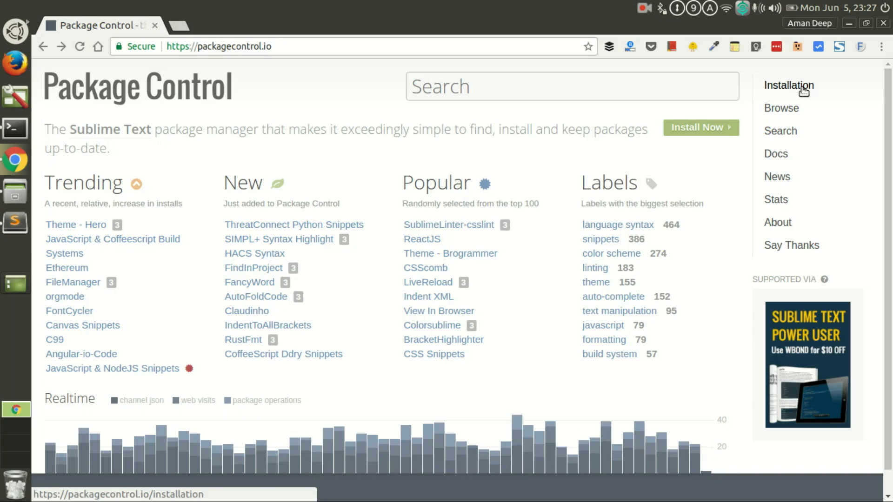
{"action": "left_click", "coordinate": [788, 85]}
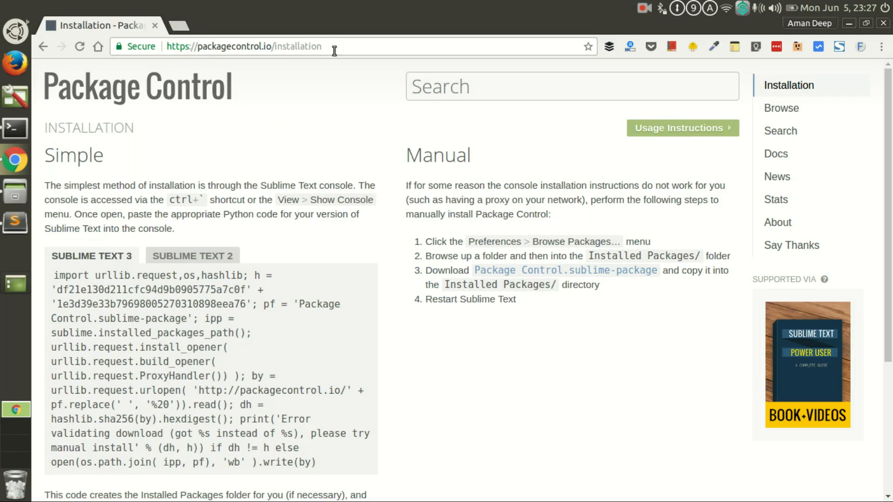
Step: Compare the Sublime Text 2 and 3 tabs, then copy the Sublime Text 3 install code
{"action": "scroll", "scroll_direction": "down", "scroll_amount": 3}
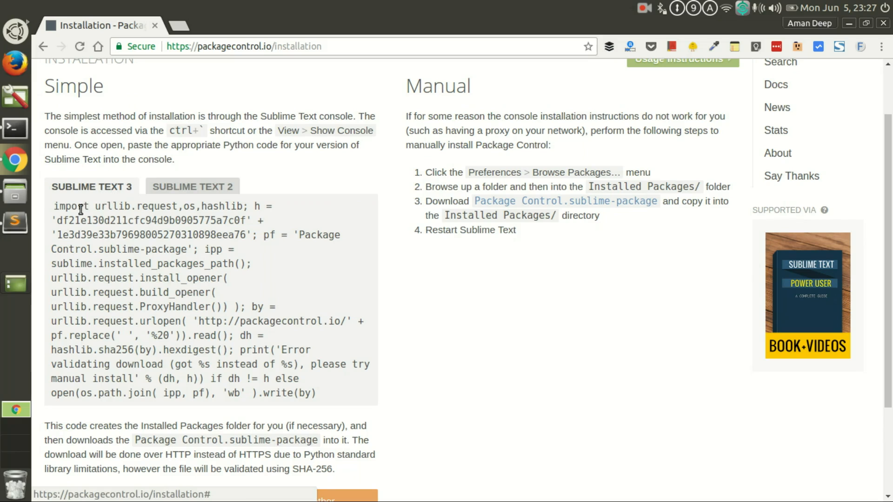
{"action": "left_click", "coordinate": [192, 186]}
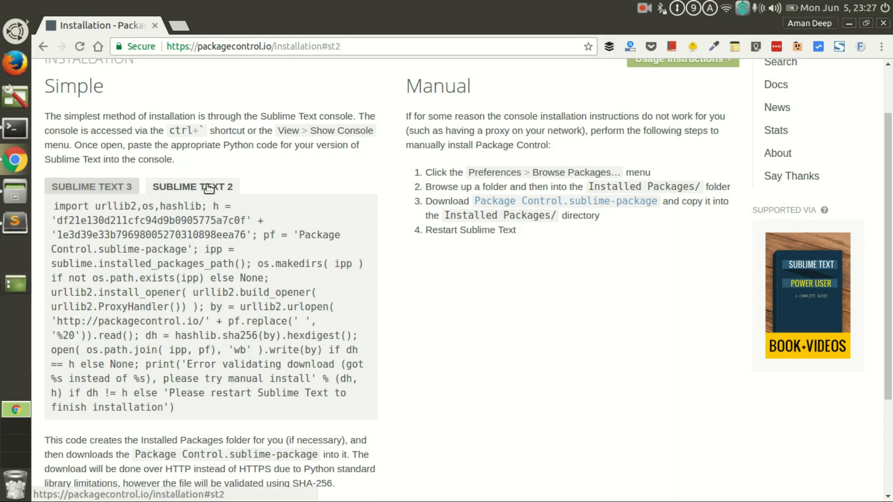
{"action": "mouse_move", "coordinate": [101, 193]}
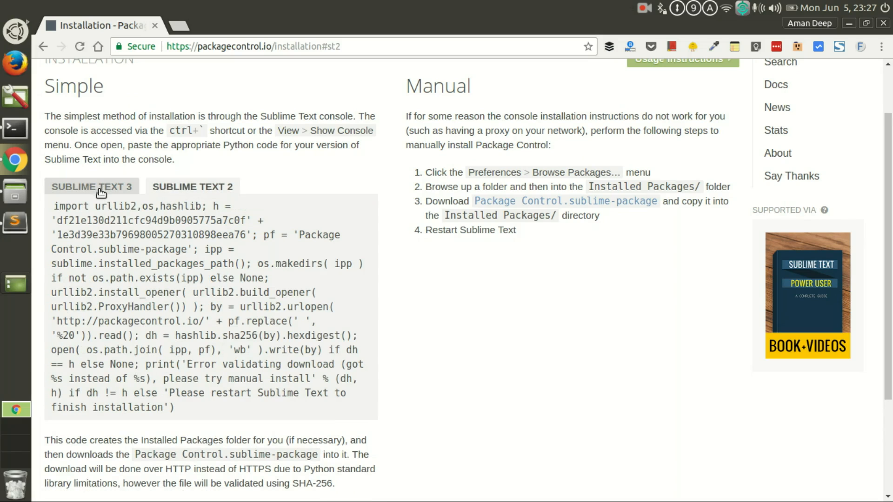
{"action": "left_click", "coordinate": [91, 186]}
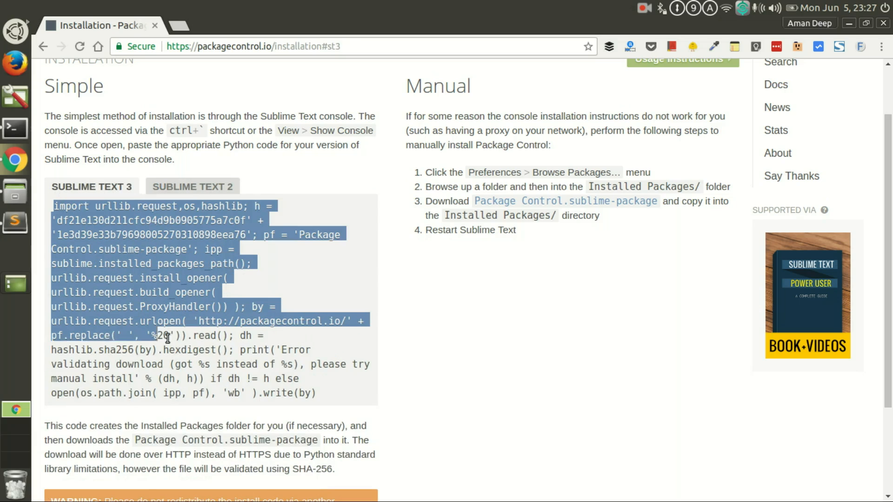
{"action": "right_click", "coordinate": [165, 336]}
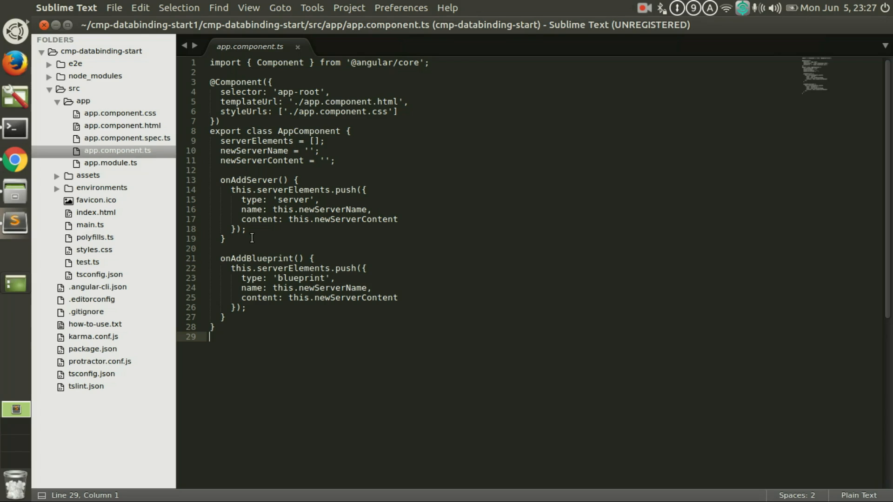
Step: Open View > Show Console and paste the Package Control install script into it
{"action": "left_click", "coordinate": [248, 8]}
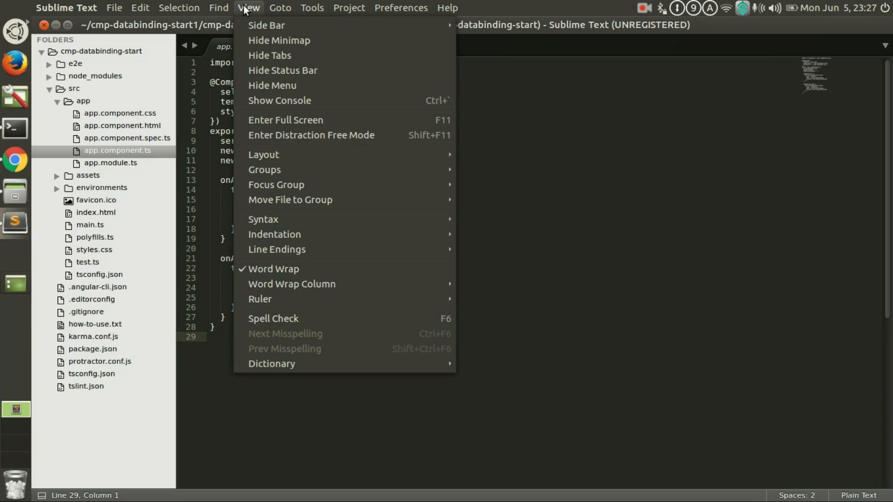
{"action": "mouse_move", "coordinate": [287, 105]}
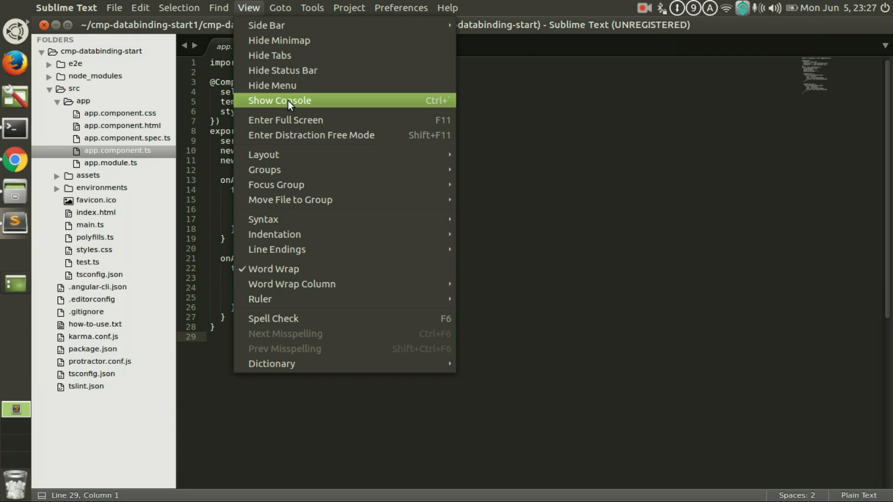
{"action": "left_click", "coordinate": [279, 101]}
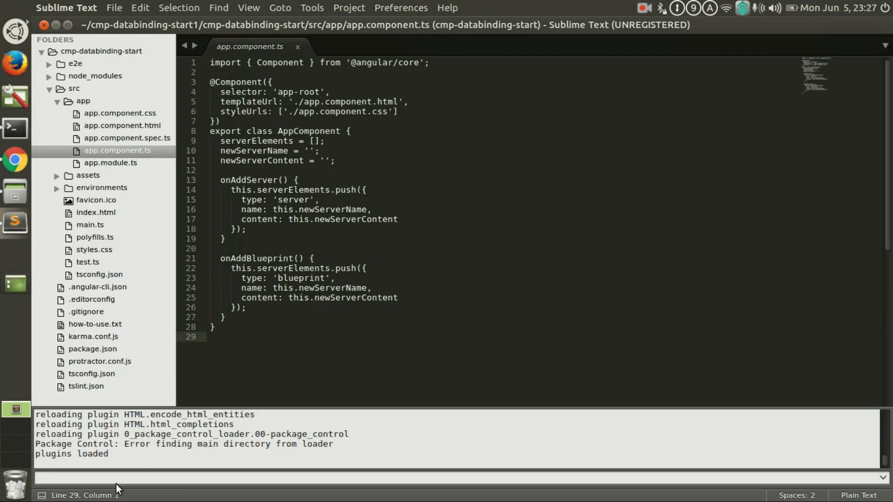
{"action": "left_click", "coordinate": [102, 477]}
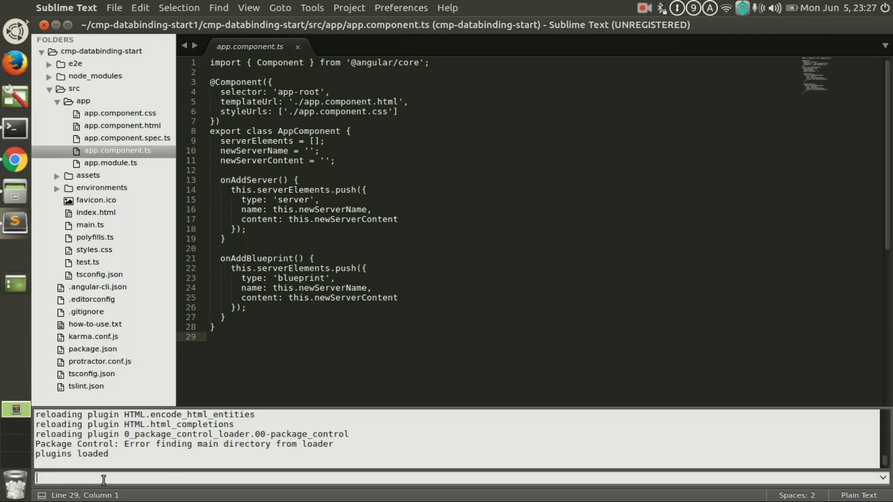
{"action": "type", "text": "; print('Error validating download (got %s instead of %s), please try manual install' % (dh, h)) if dh != h else open(os.path.join( ipp, pf), 'wb' ).write(by)"}
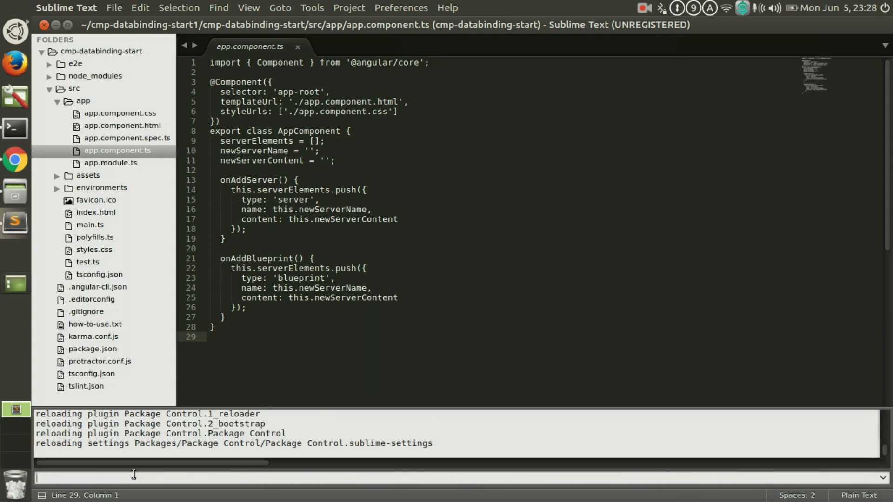
{"action": "mouse_move", "coordinate": [249, 498]}
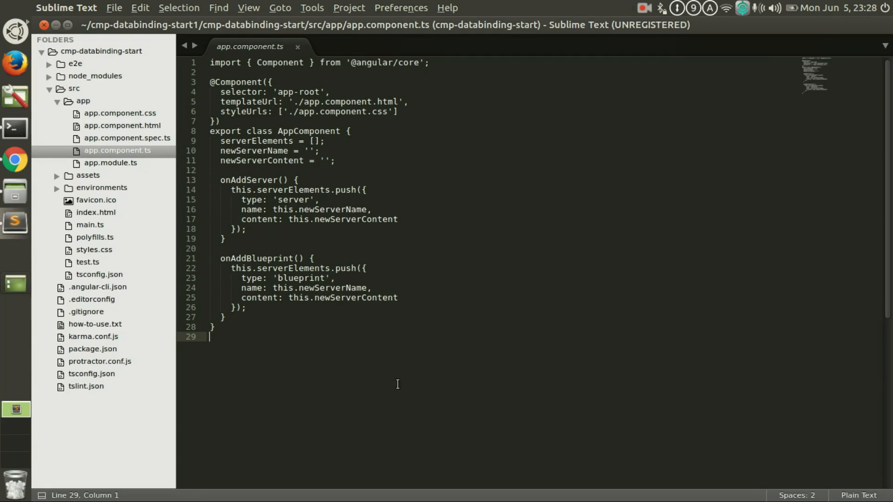
Step: Run Package Control's Install Package from Preferences and search 'ty' to find TypeScript
{"action": "left_click", "coordinate": [401, 7]}
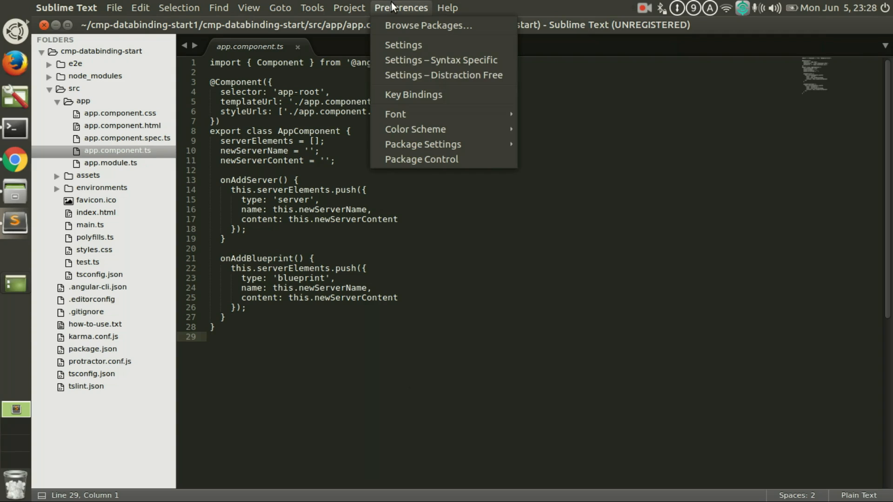
{"action": "mouse_move", "coordinate": [422, 144]}
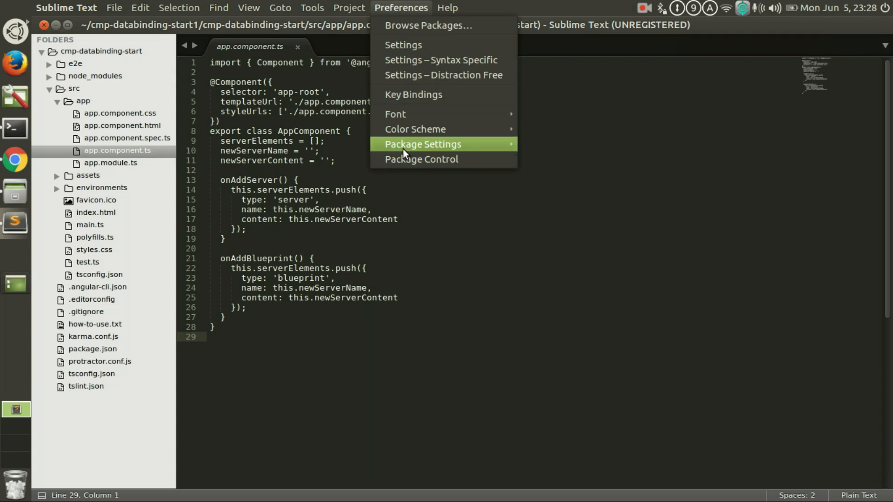
{"action": "mouse_move", "coordinate": [420, 159]}
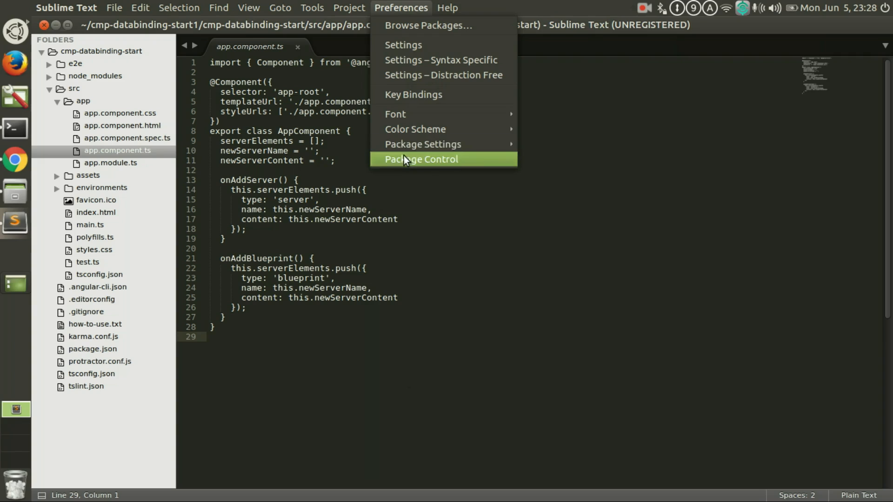
{"action": "mouse_move", "coordinate": [418, 145]}
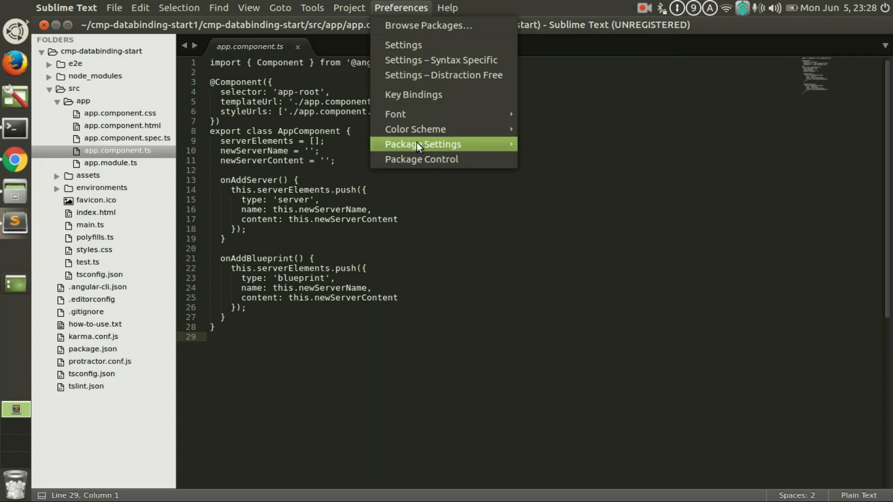
{"action": "mouse_move", "coordinate": [420, 159]}
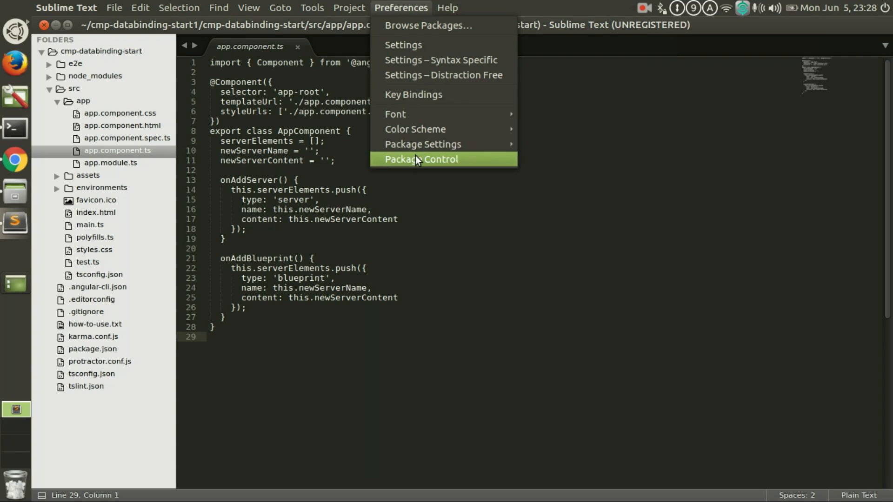
{"action": "mouse_move", "coordinate": [419, 164]}
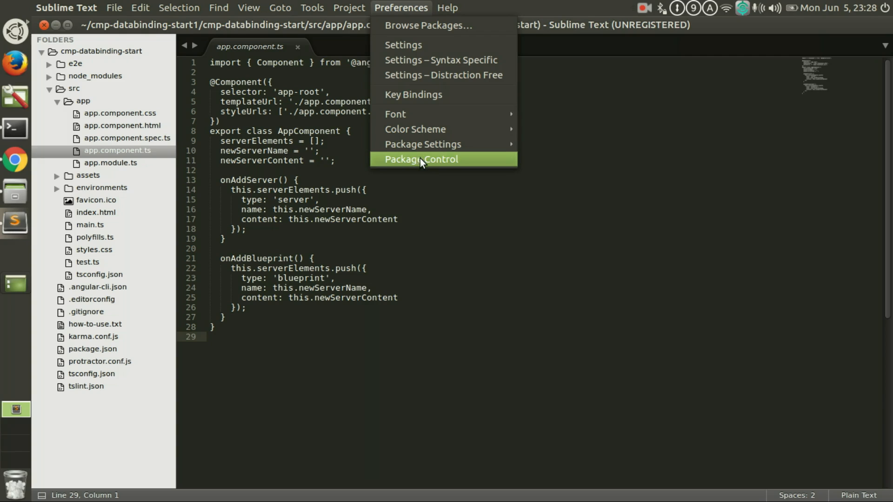
{"action": "mouse_move", "coordinate": [424, 163]}
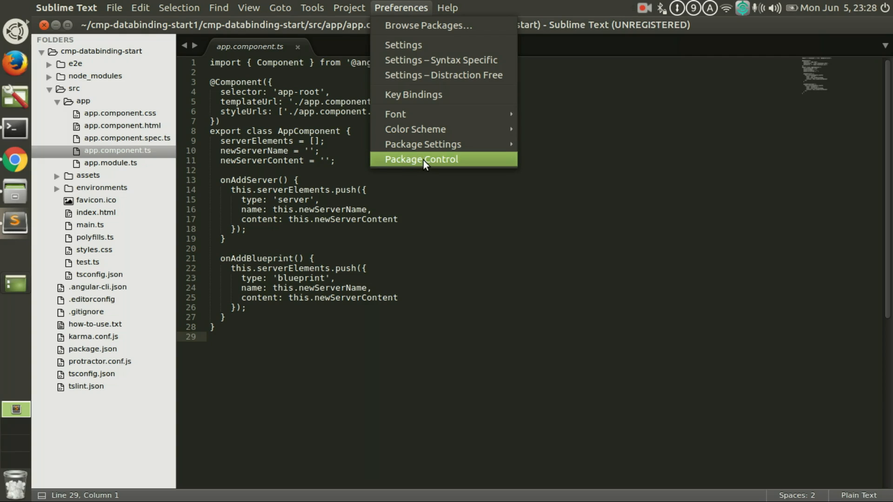
{"action": "left_click", "coordinate": [420, 159]}
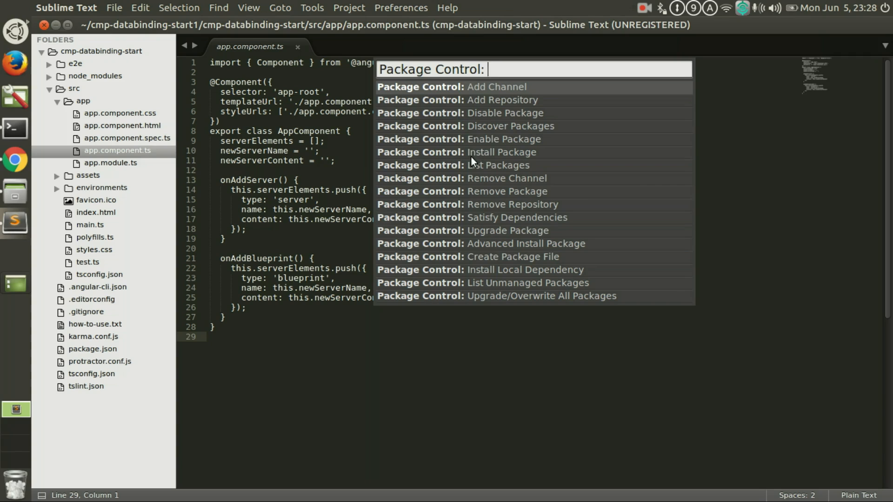
{"action": "key", "text": "Escape"}
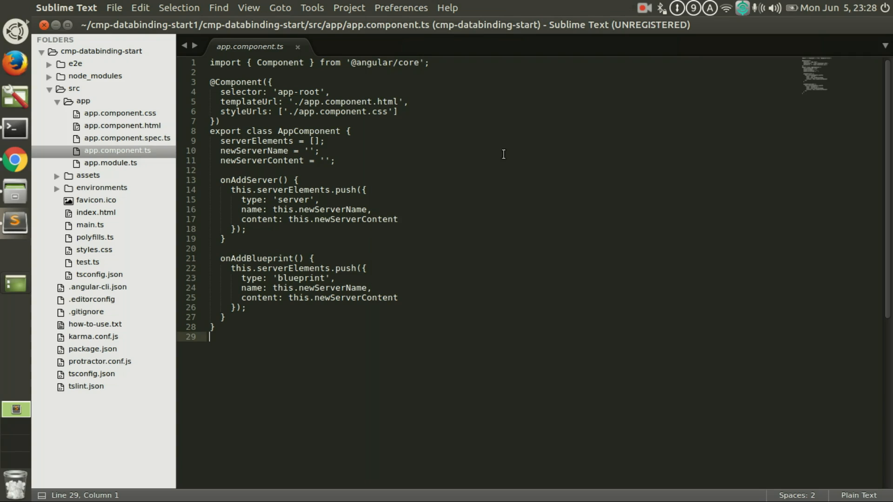
{"action": "mouse_move", "coordinate": [487, 187]}
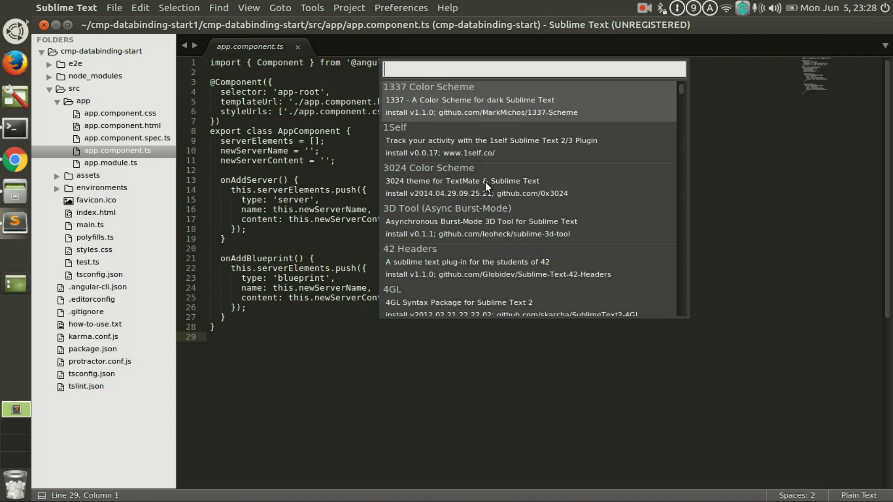
{"action": "type", "text": "ty"}
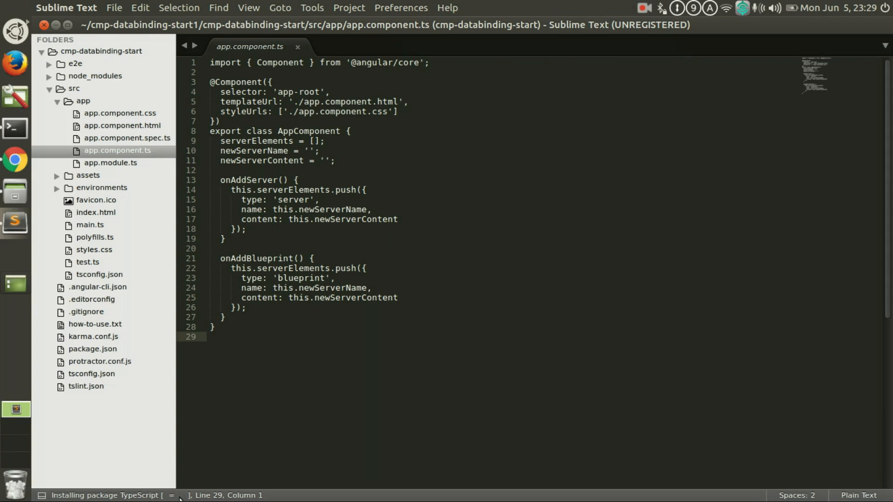
Step: Reopen app.component.ts from the sidebar to see its TypeScript syntax highlighting
{"action": "left_click", "coordinate": [211, 336]}
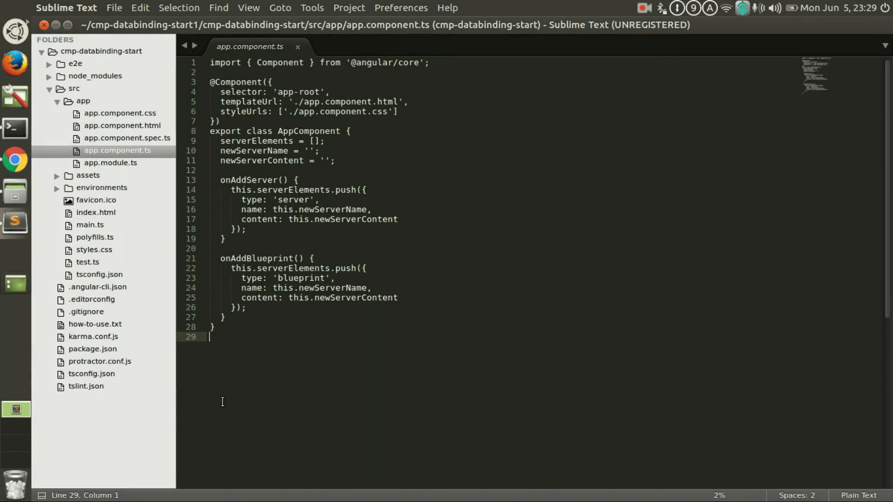
{"action": "mouse_move", "coordinate": [244, 375]}
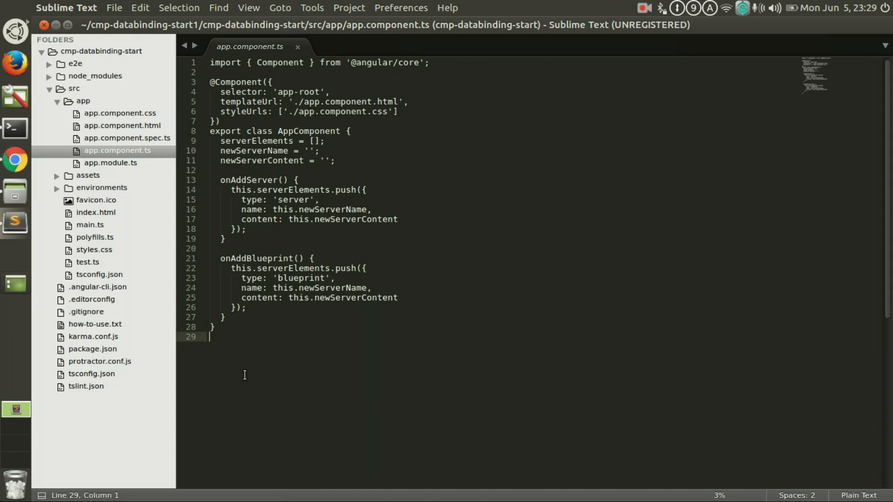
{"action": "mouse_move", "coordinate": [43, 40]}
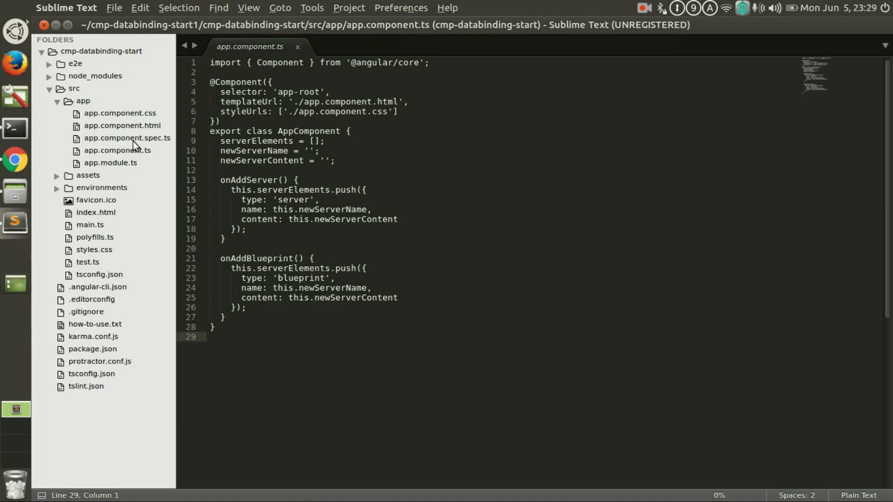
{"action": "left_click", "coordinate": [117, 149]}
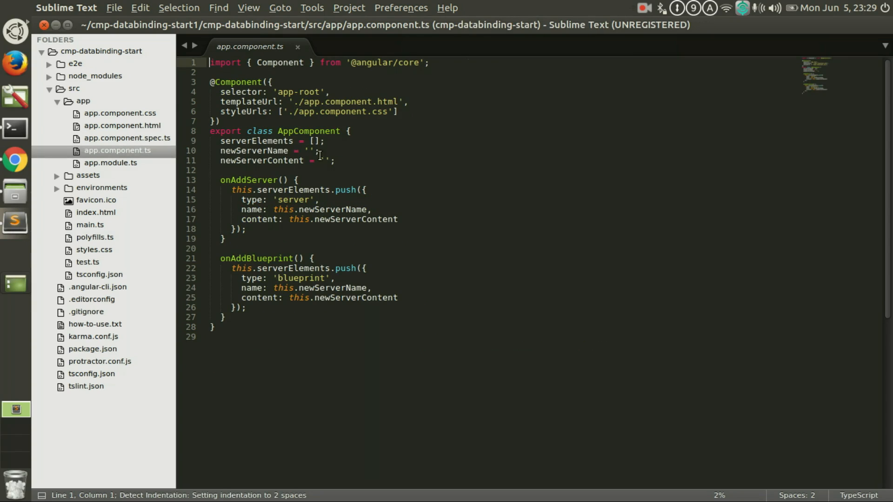
{"action": "left_click", "coordinate": [347, 352]}
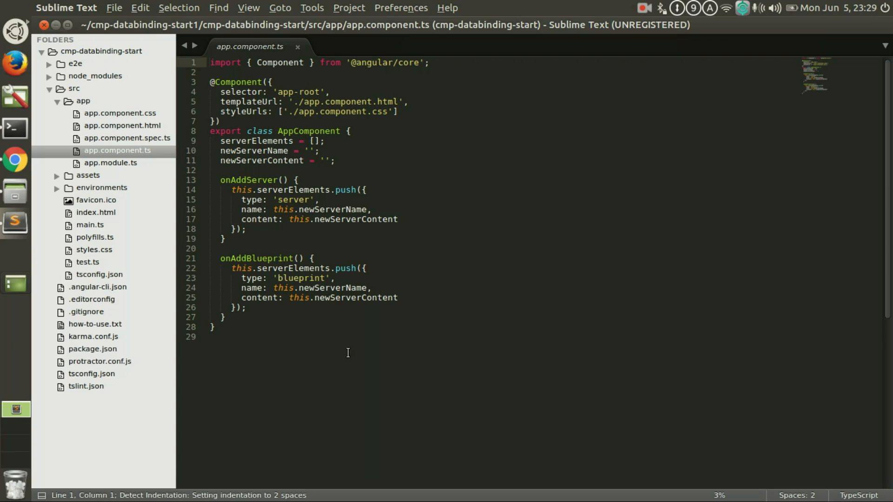
{"action": "mouse_move", "coordinate": [336, 335]}
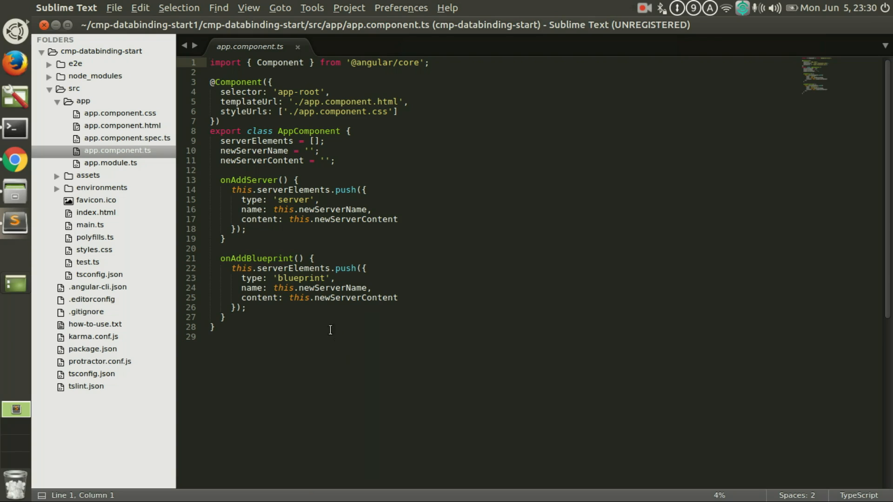
{"action": "mouse_move", "coordinate": [327, 327]}
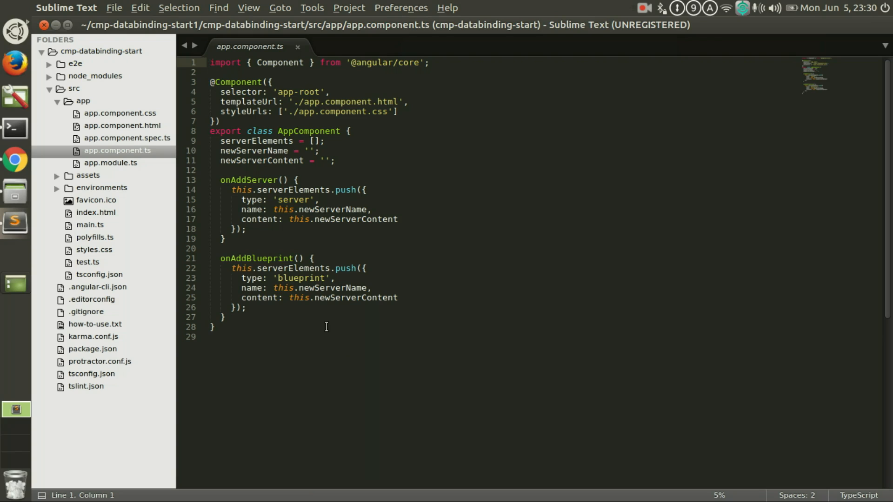